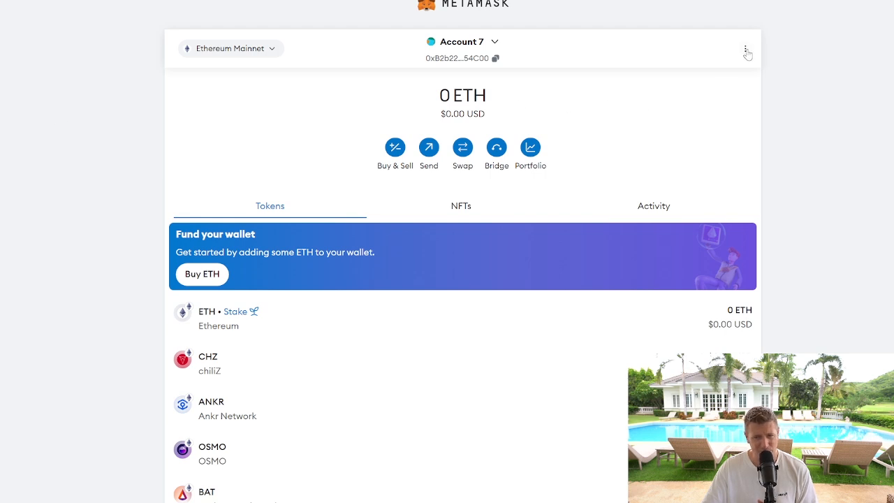
- Go to Settings > Networks via the wallet's three-dot menu
left_click(745, 48)
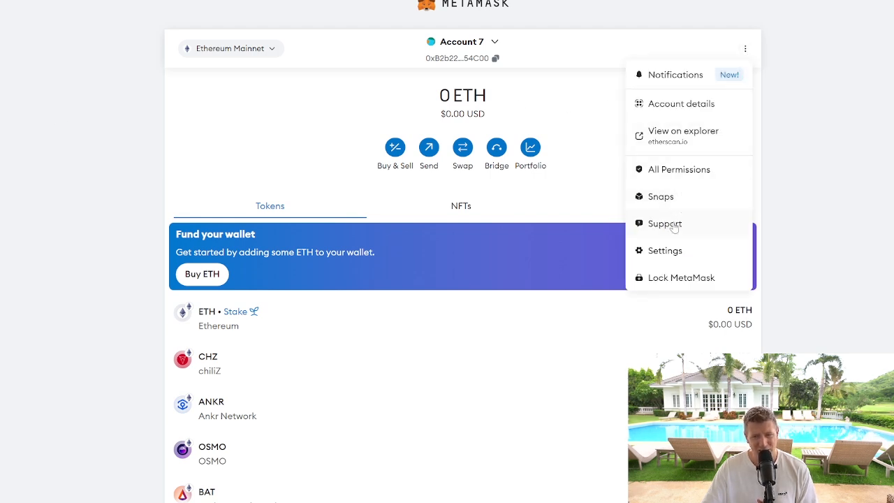
left_click(664, 250)
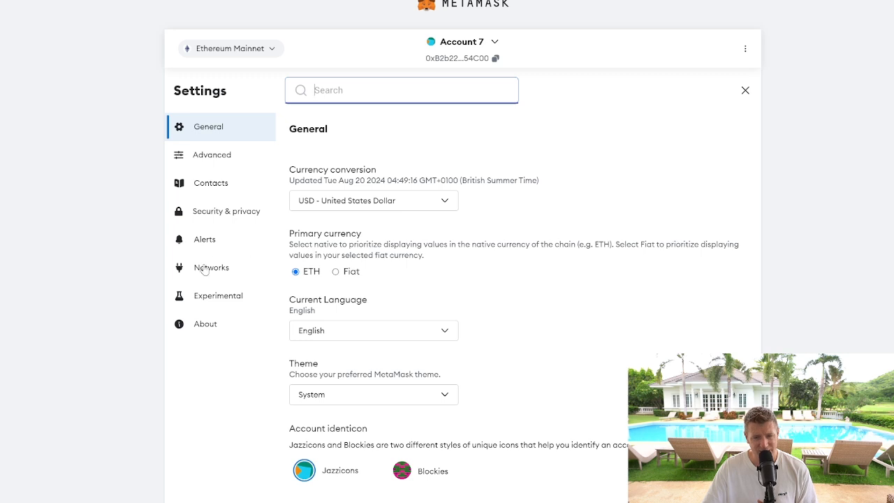
left_click(211, 267)
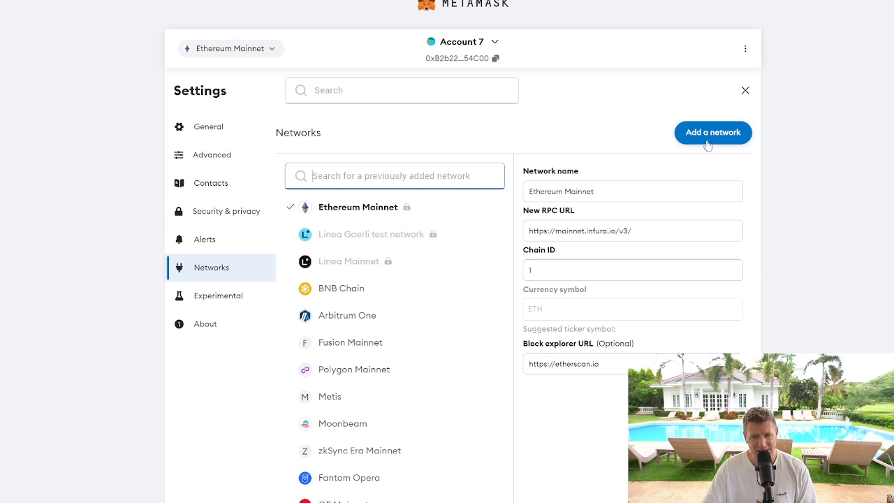
- Choose 'Add a network', then 'Add a network manually'
left_click(712, 132)
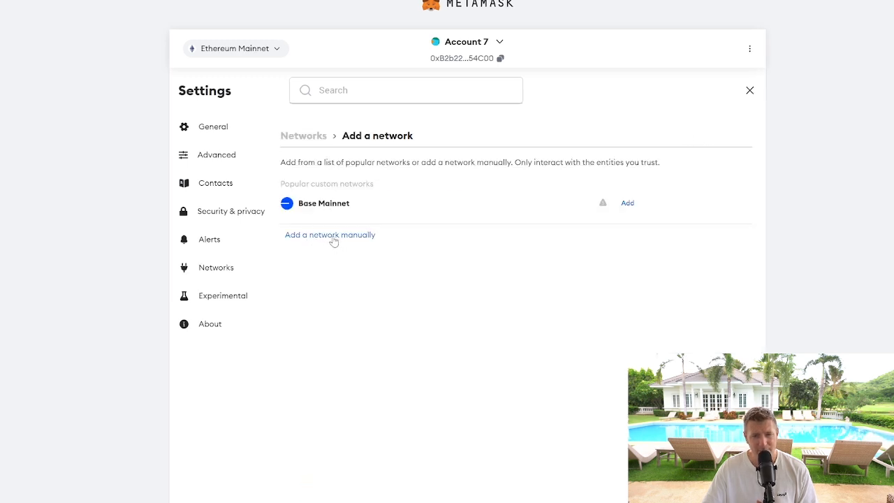
left_click(329, 235)
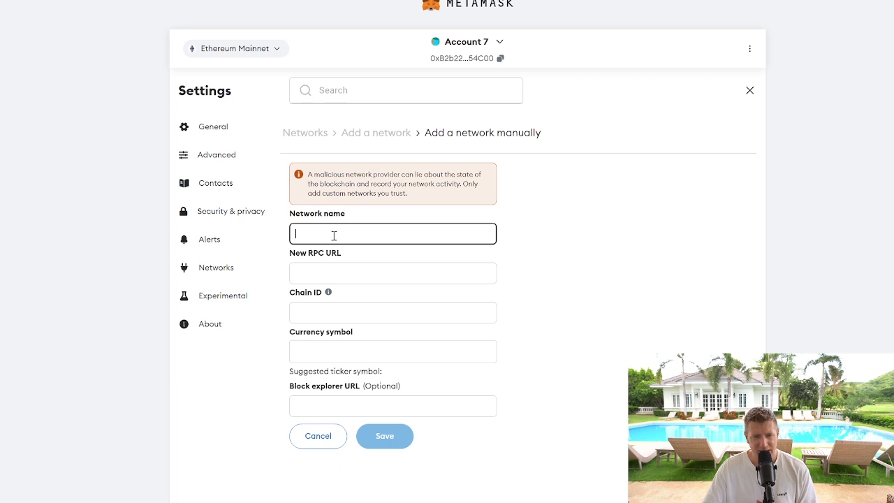
mouse_move(382, 364)
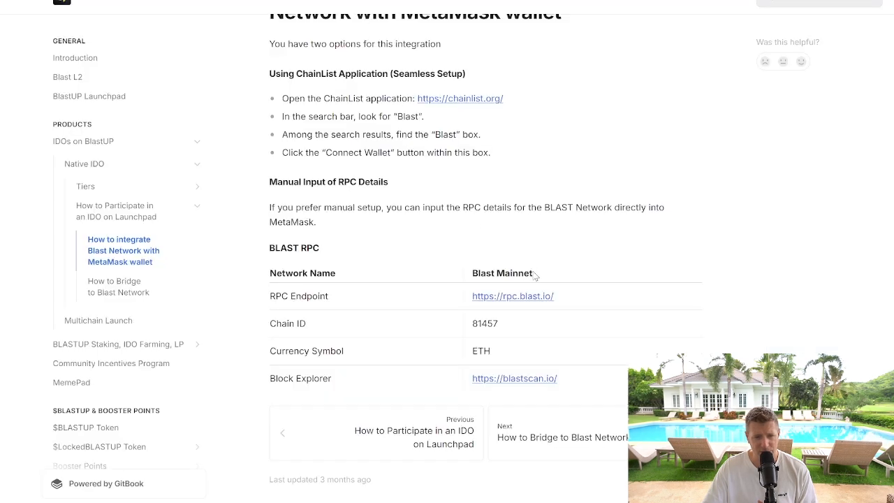
double_click(502, 273)
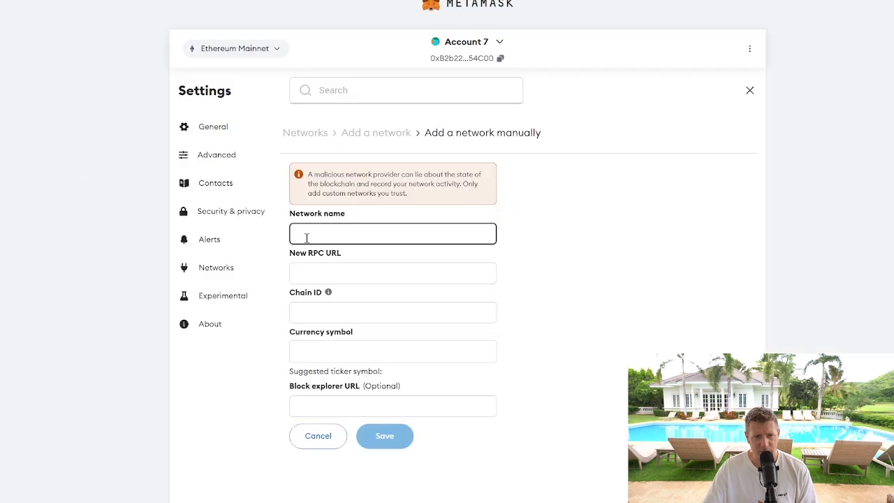
type("Blast Mainnet")
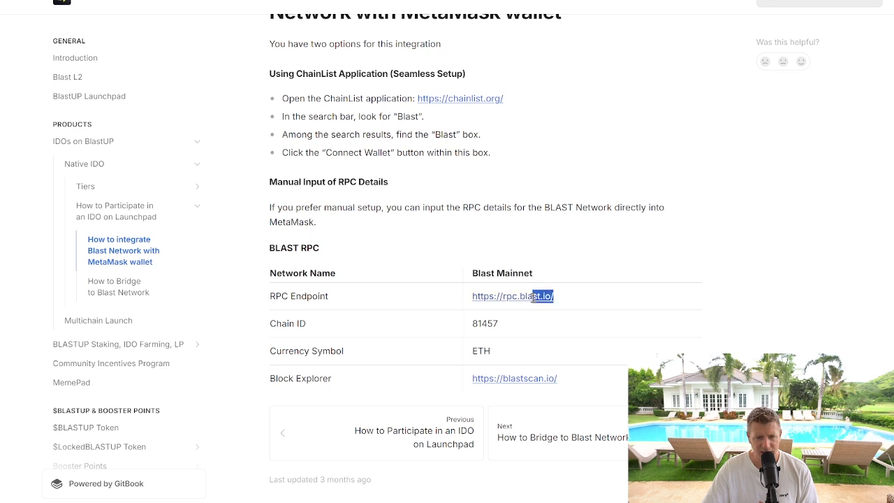
double_click(512, 296)
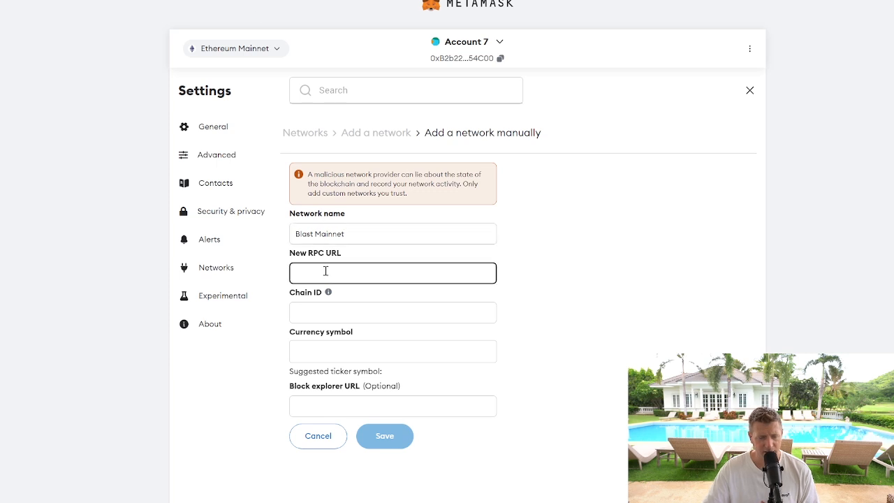
type("https://rpc.blast.io/")
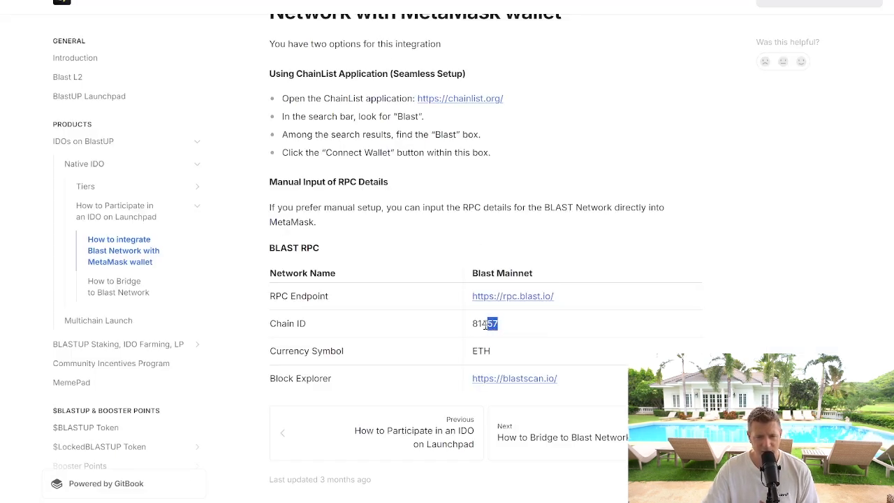
- Enter chain ID 81457 and currency symbol ETH, copied from the Blast docs
double_click(484, 323)
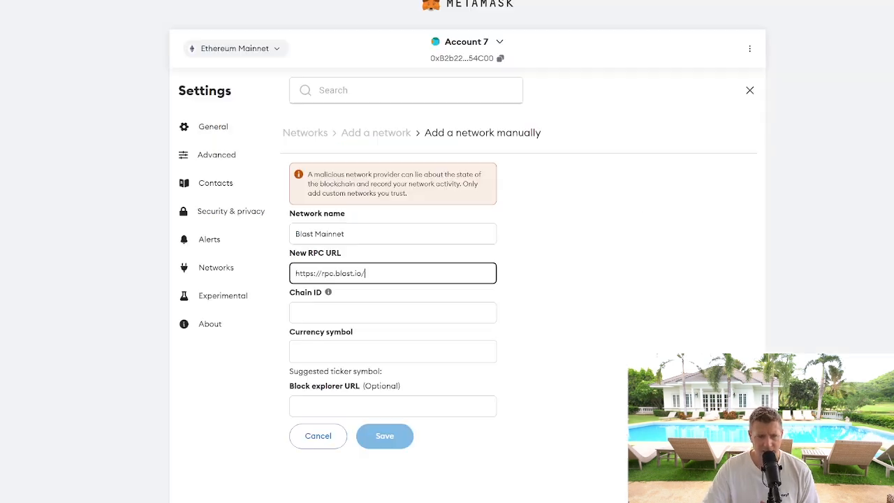
left_click(392, 312)
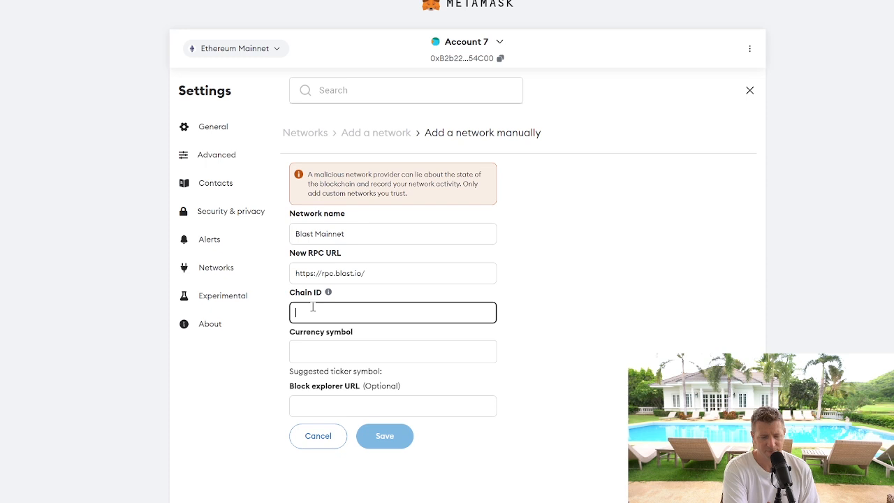
type("81457")
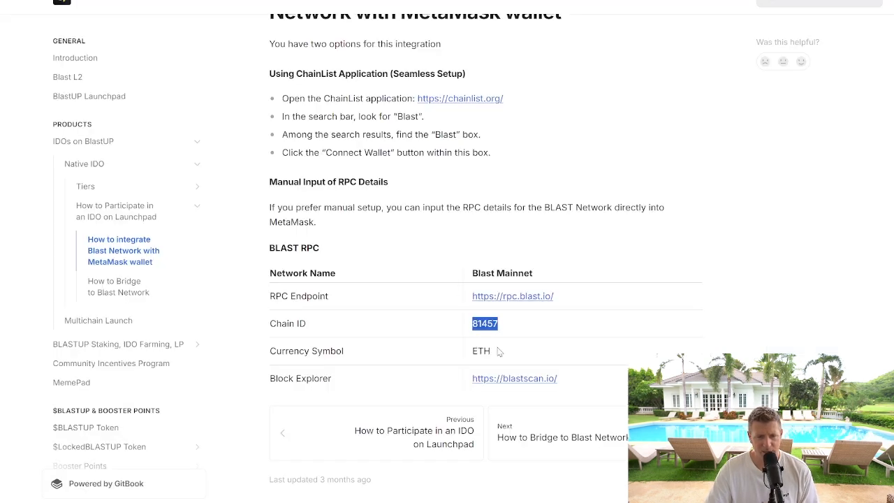
double_click(480, 350)
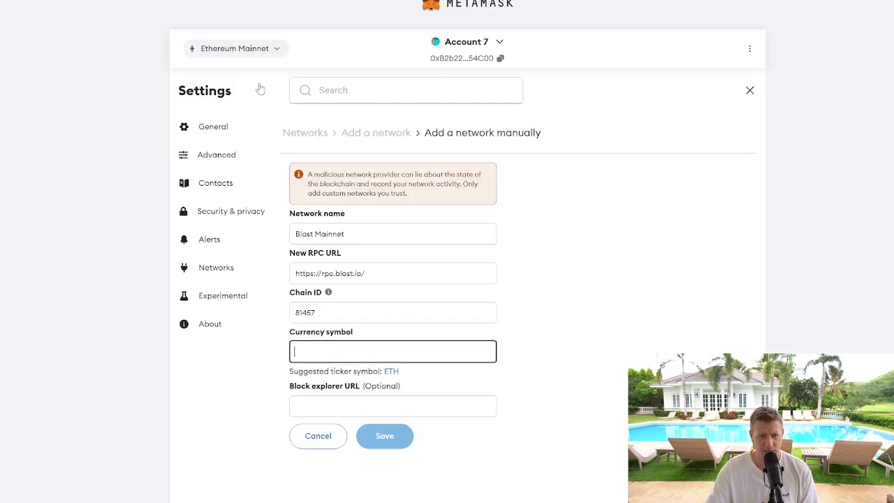
type("ETH")
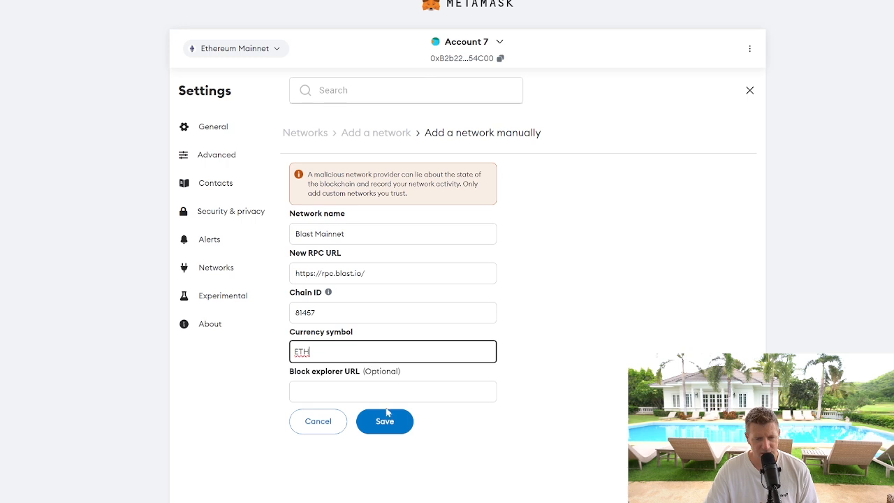
- Save the network, switch to Blast Mainnet, and dismiss the 'Got it' notice
left_click(384, 421)
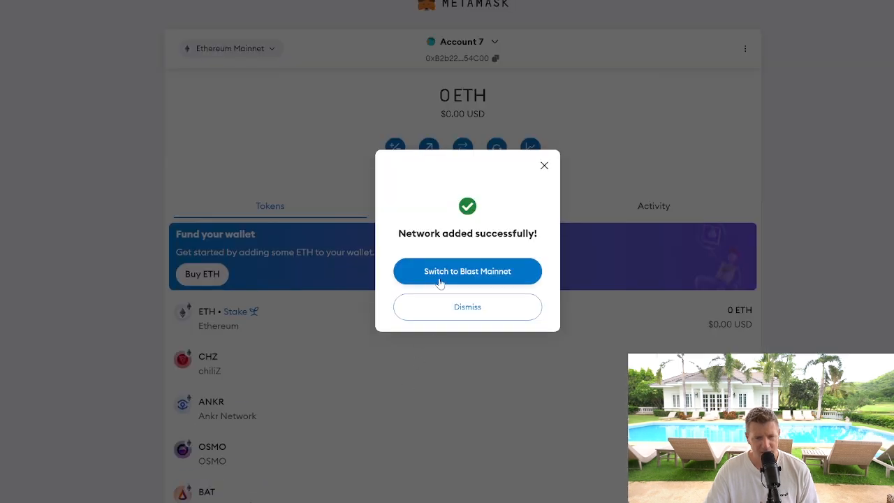
left_click(466, 307)
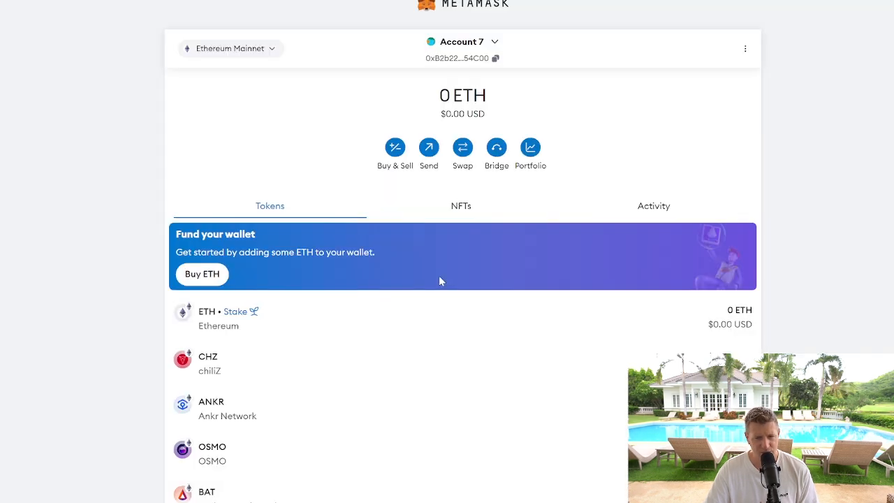
left_click(230, 48)
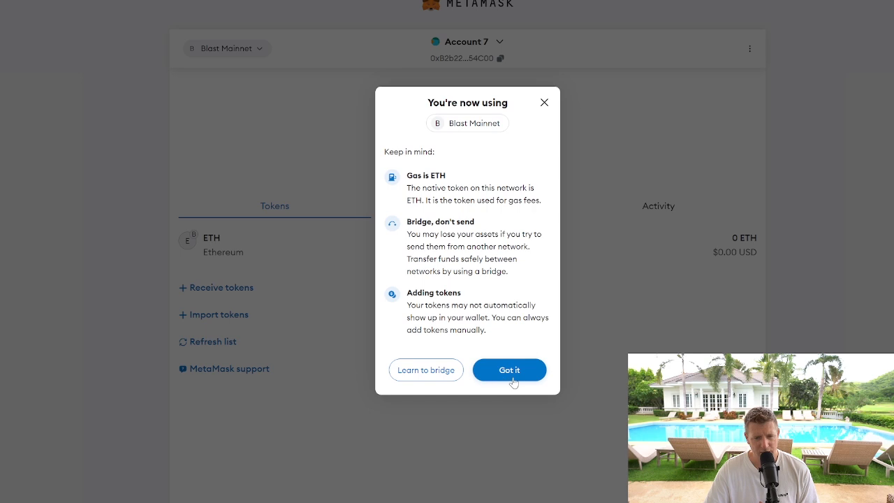
left_click(509, 369)
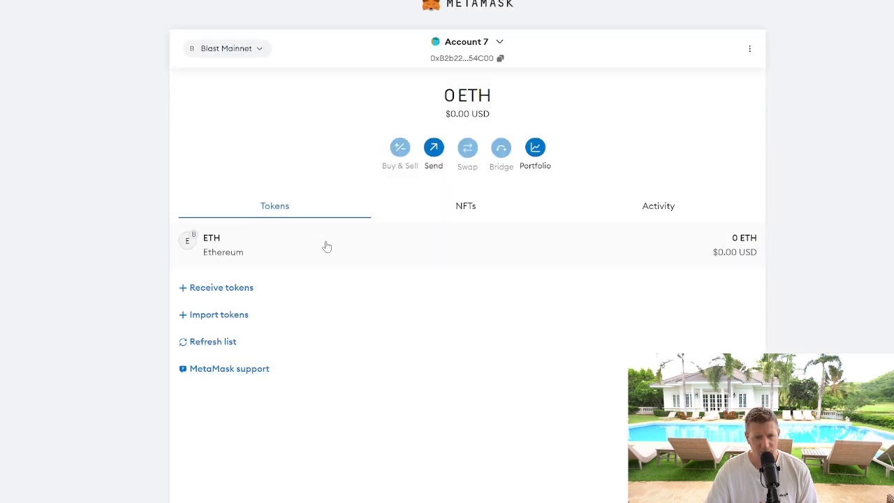